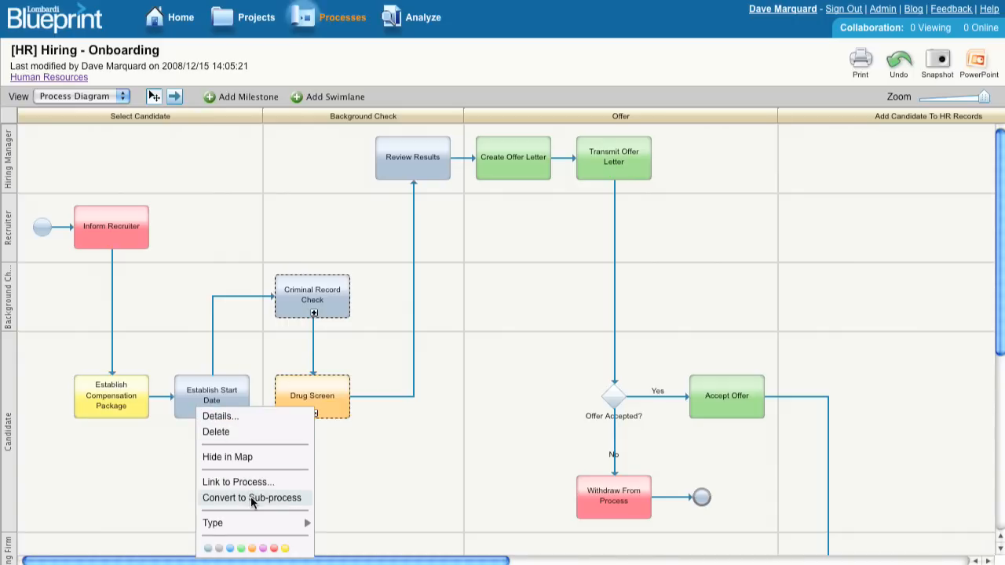
Convert the Establish Start Date activity into a sub-process from its context menu
click(252, 498)
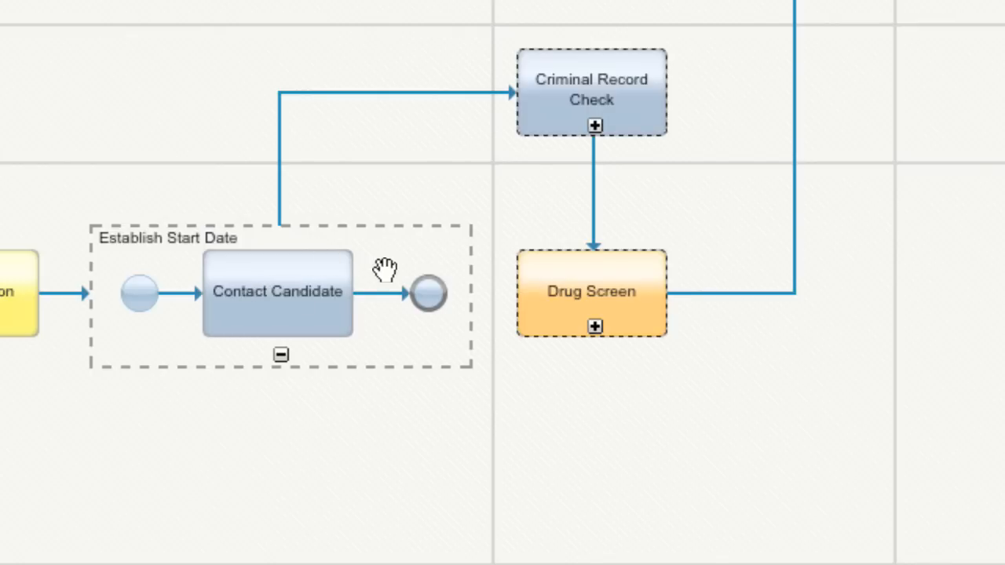
Insert a new task after Contact Candidate inside the Establish Start Date sub-process
click(381, 292)
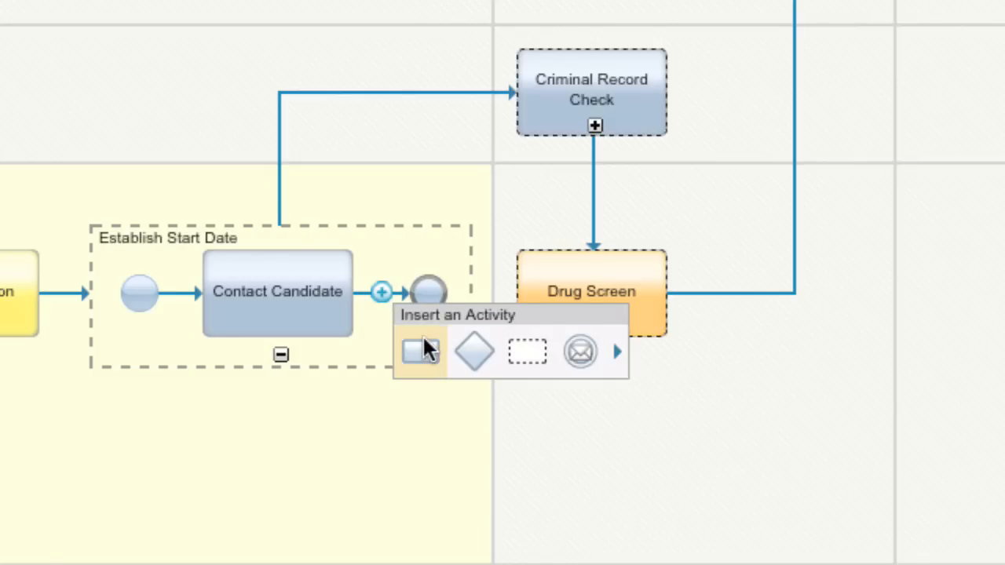
click(419, 351)
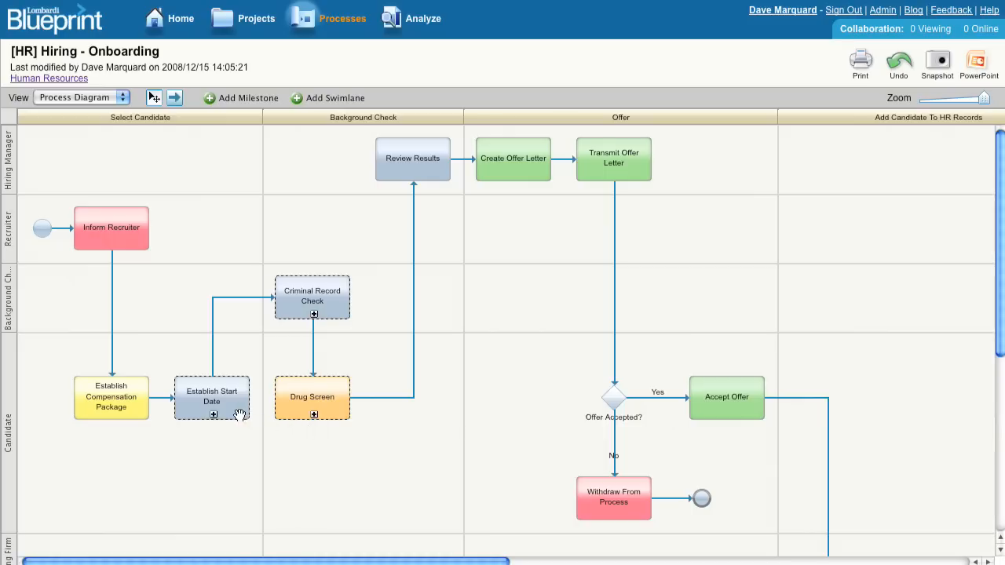
Begin saving the collapsed Establish Start Date sub-process as a linked process
right_click(240, 416)
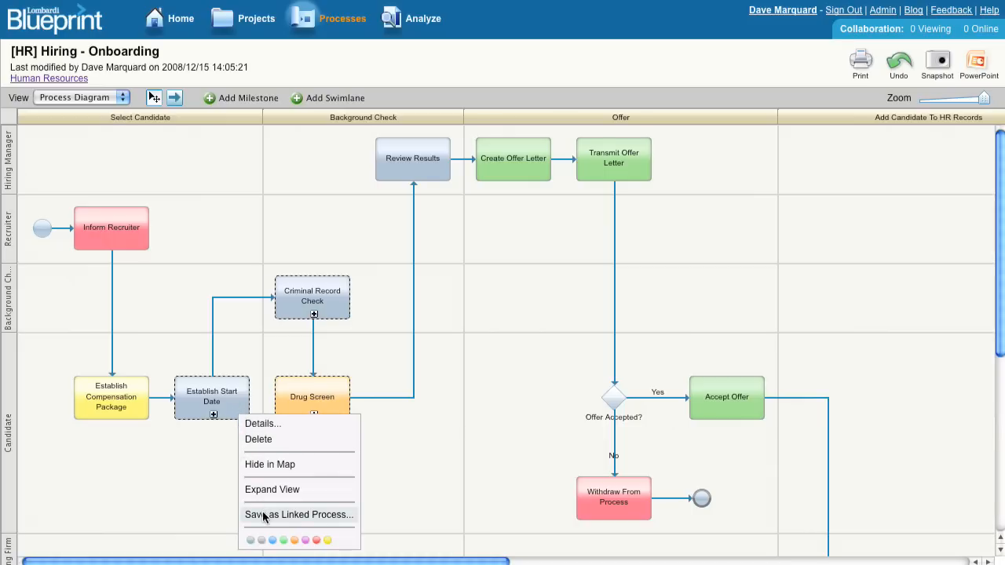
click(298, 514)
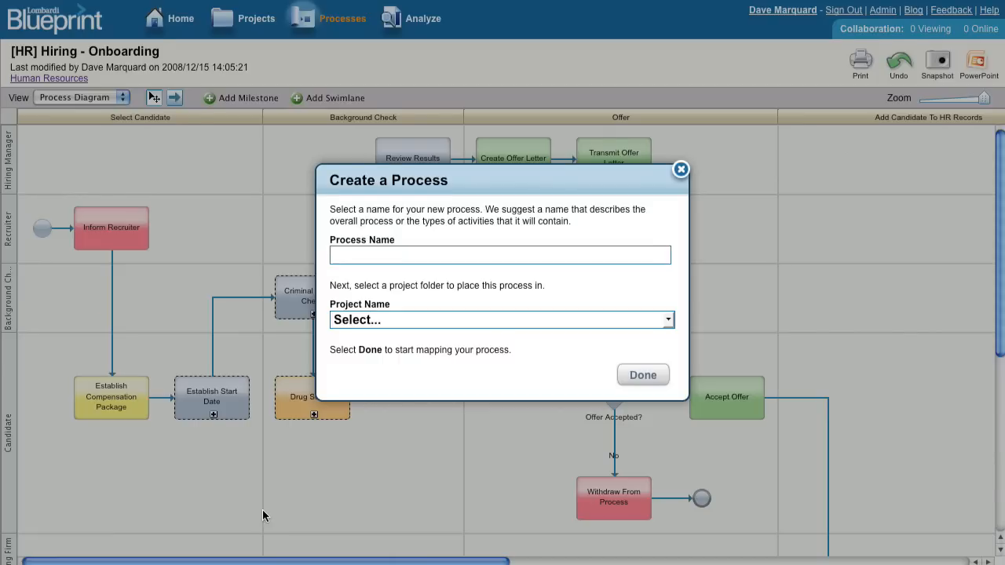
Name the new process 'Establish Start', place it in Human Resources, and create it
text(E)
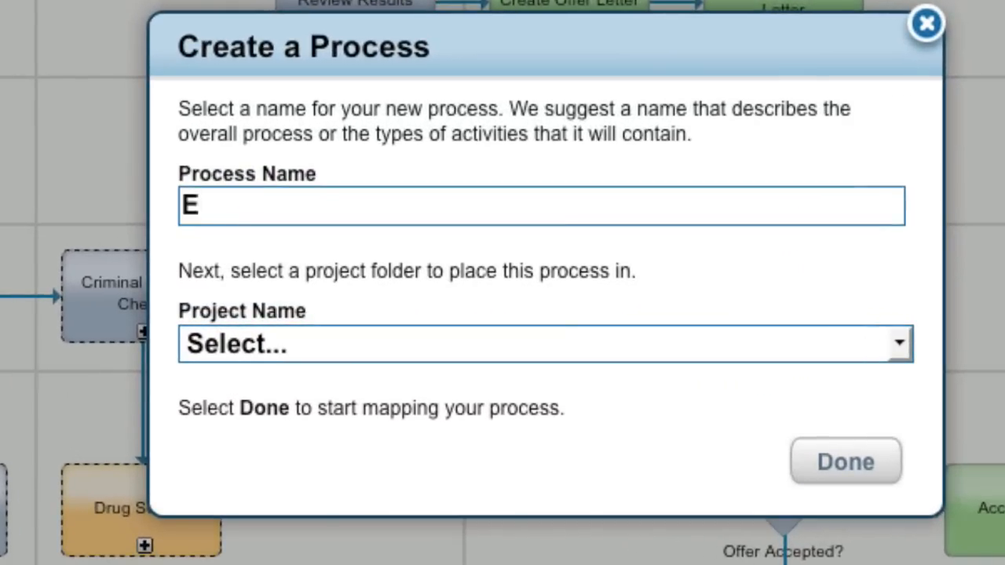
text(stablish Start Date Process)
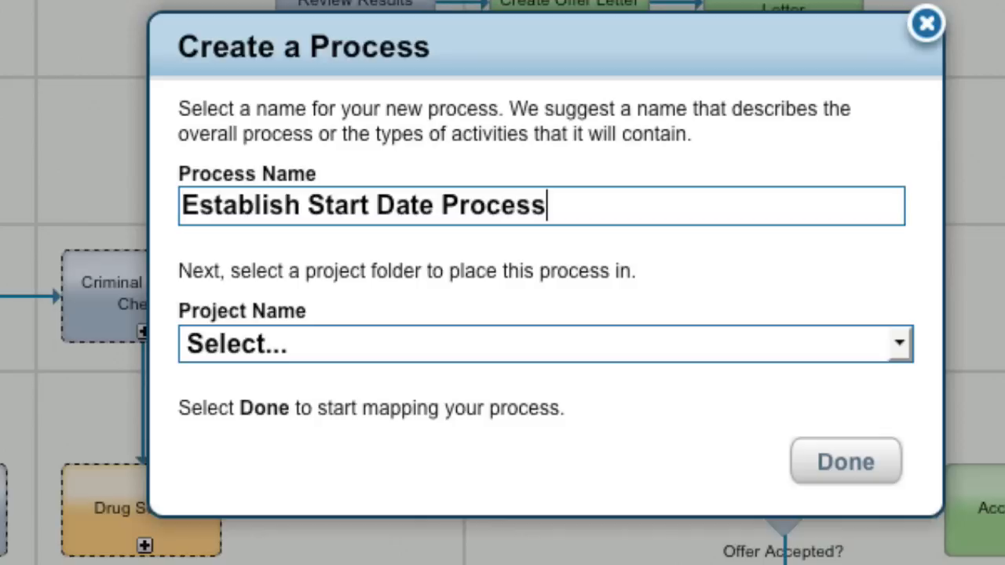
click(544, 343)
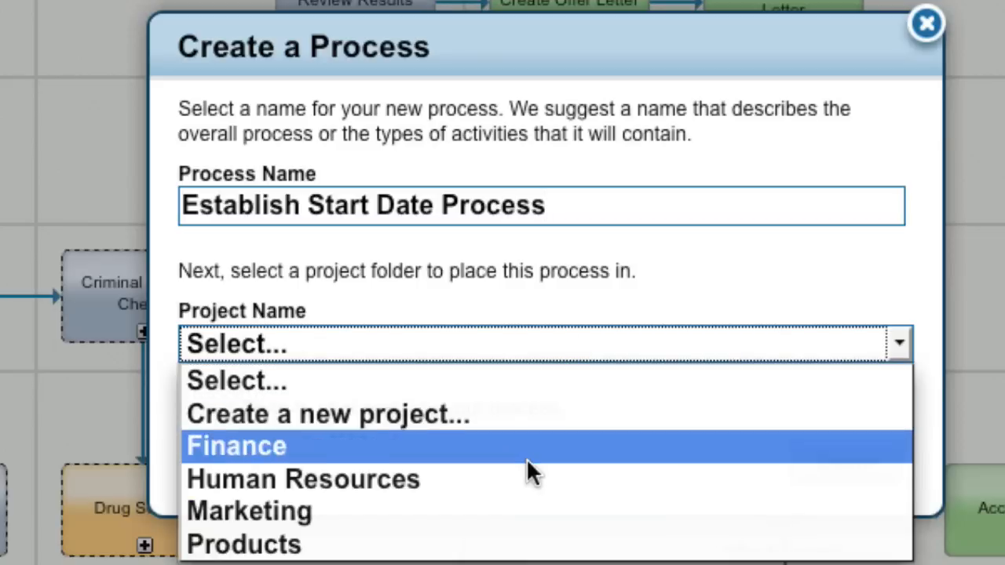
click(302, 479)
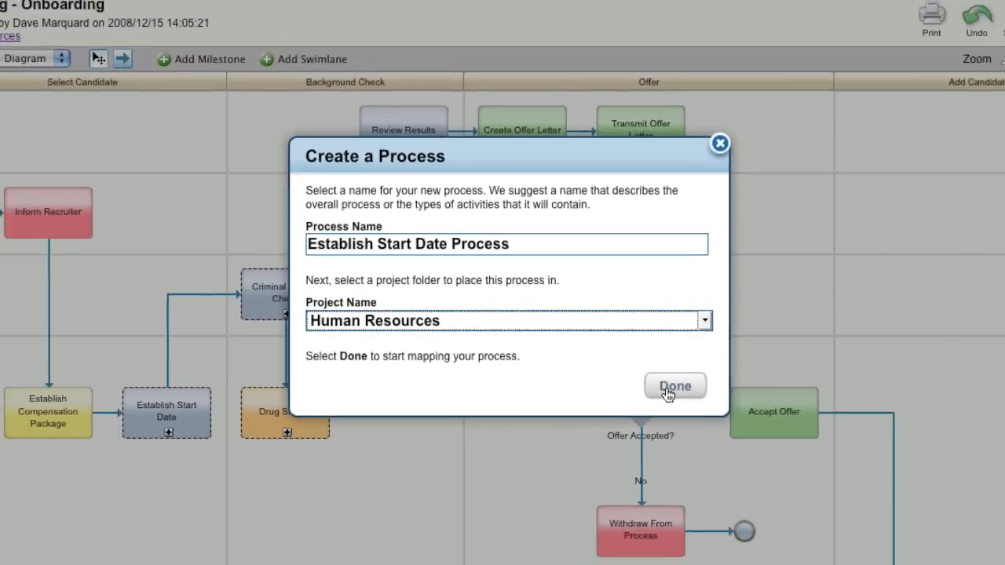
click(674, 386)
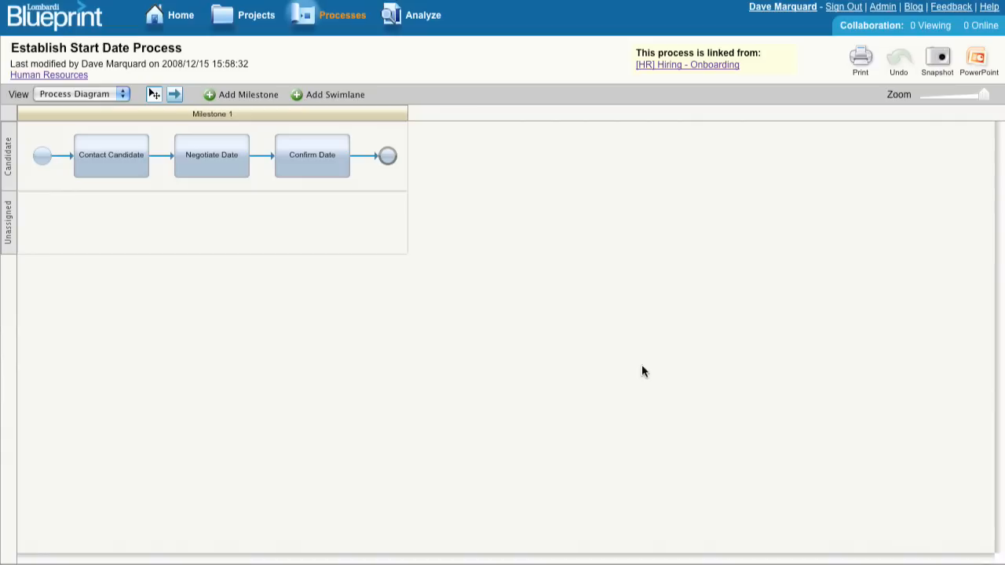
mouse_move(651, 112)
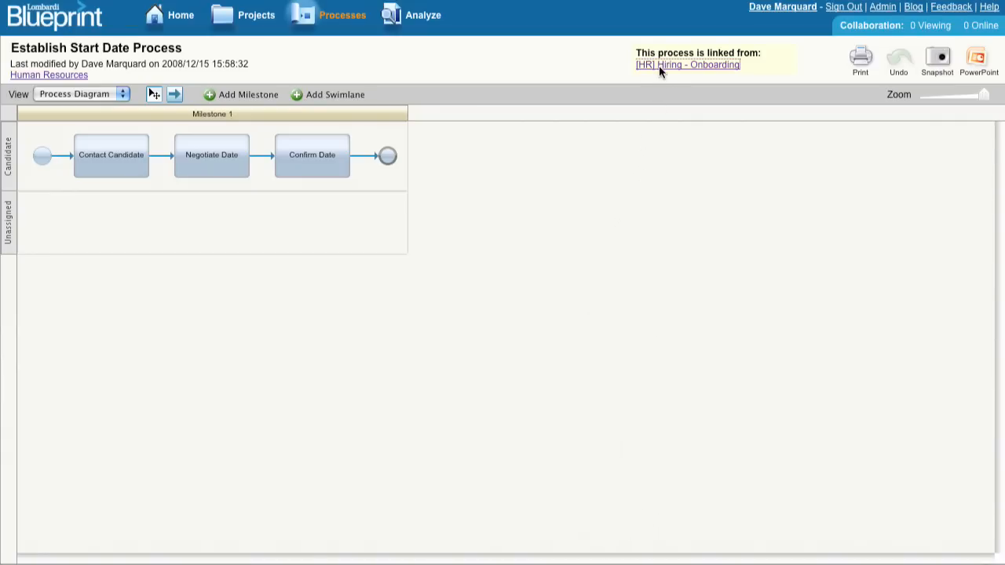
Return to the Hiring - Onboarding process, now showing the sub-process link icon
click(688, 64)
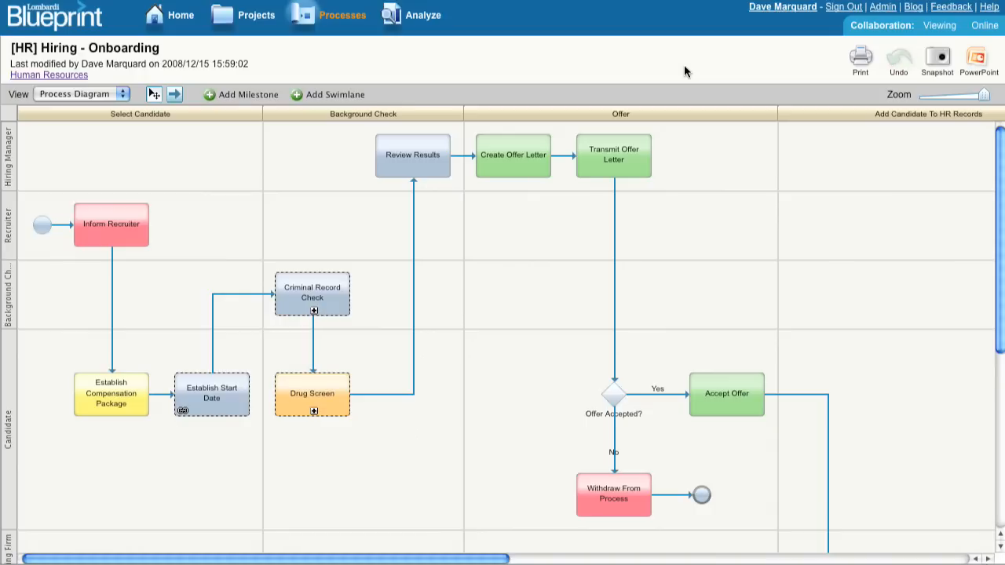